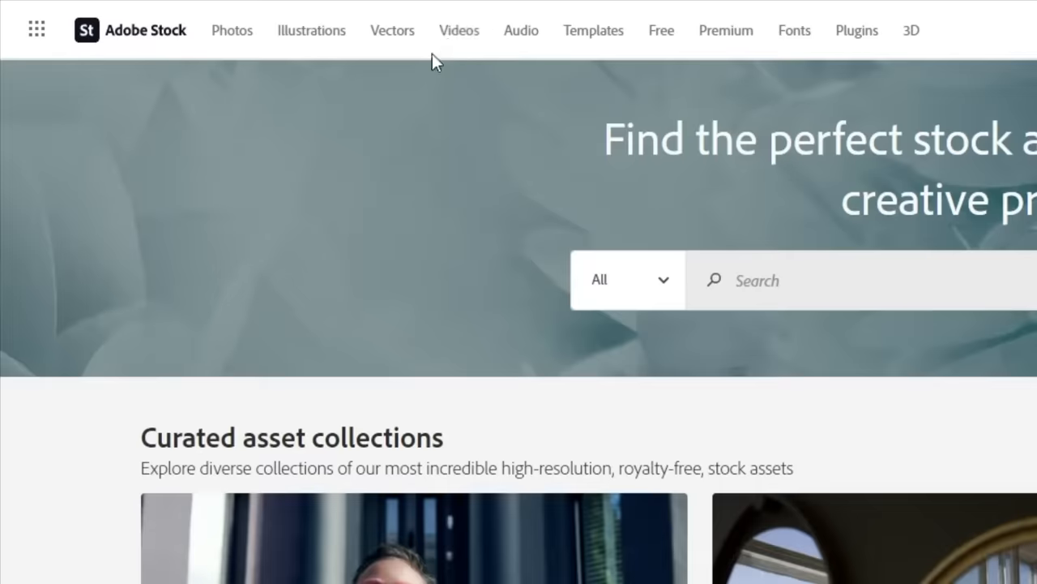
Search Adobe Stock videos for 'light leak transition' and send the Light Leak Transition clip to Premiere Pro
{"action": "left_click", "coordinate": [459, 29]}
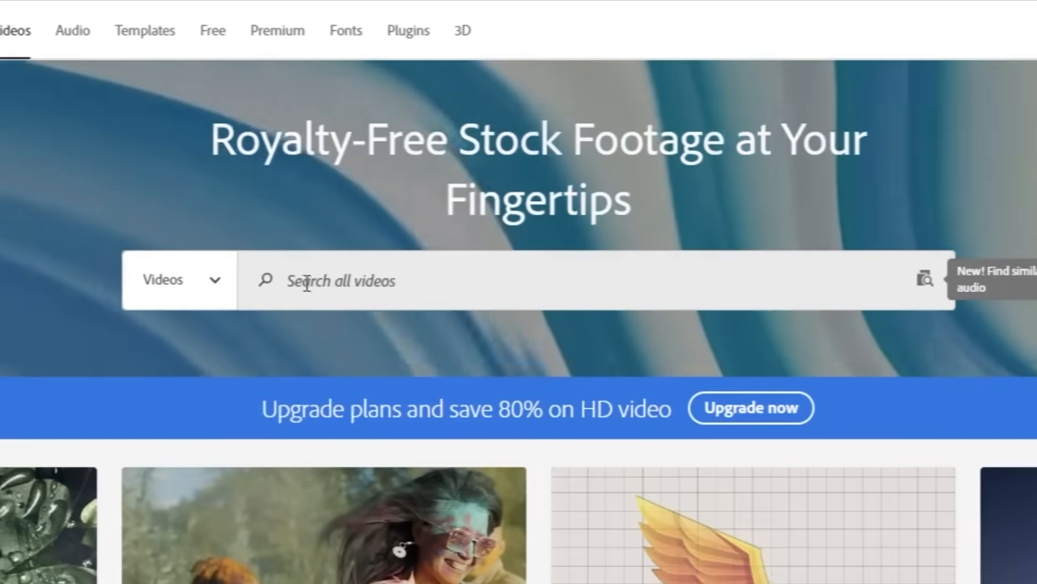
{"action": "type", "text": "light leak transition"}
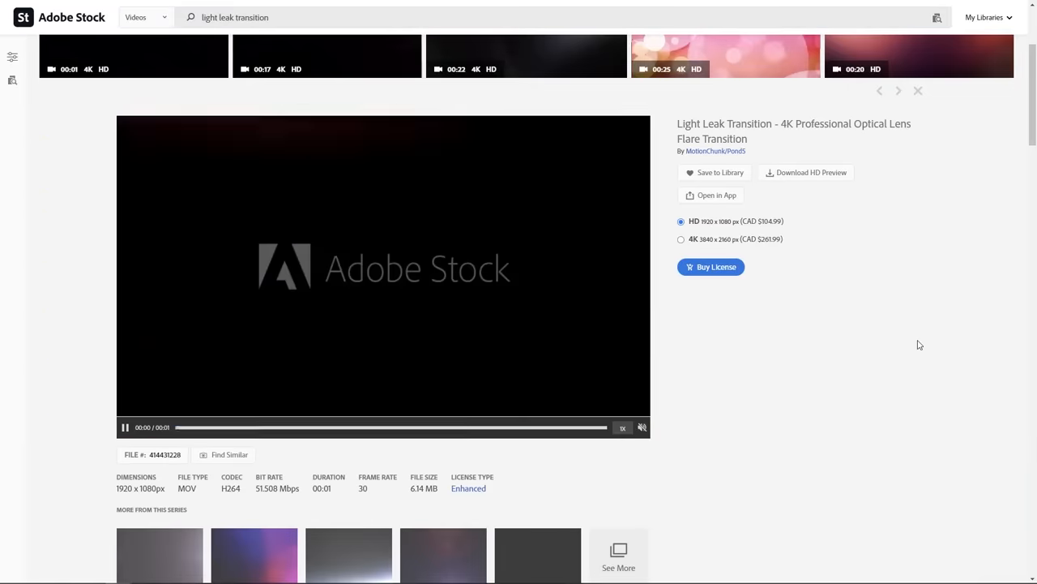
{"action": "left_click", "coordinate": [716, 194]}
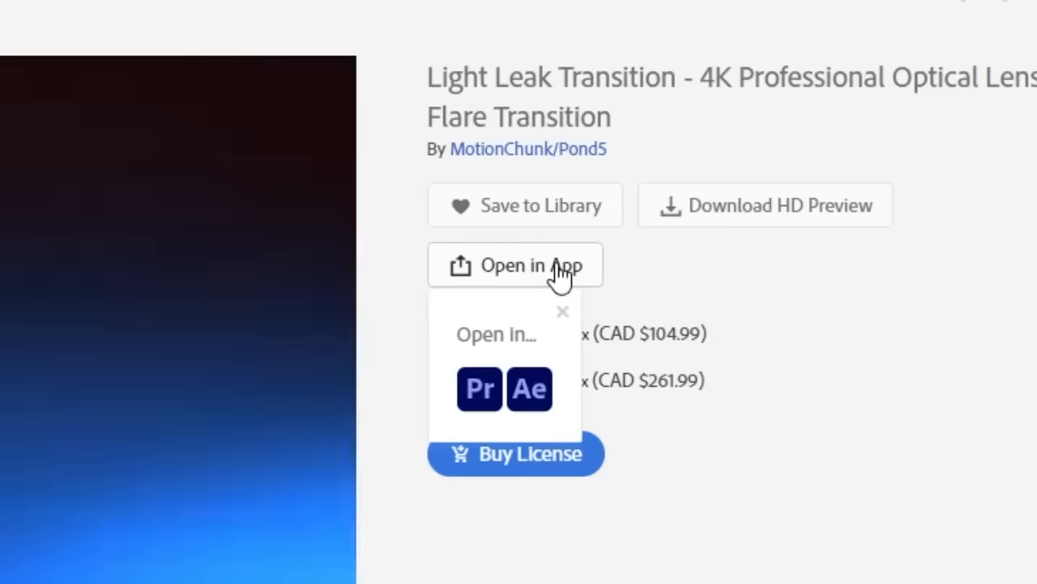
{"action": "mouse_move", "coordinate": [483, 402]}
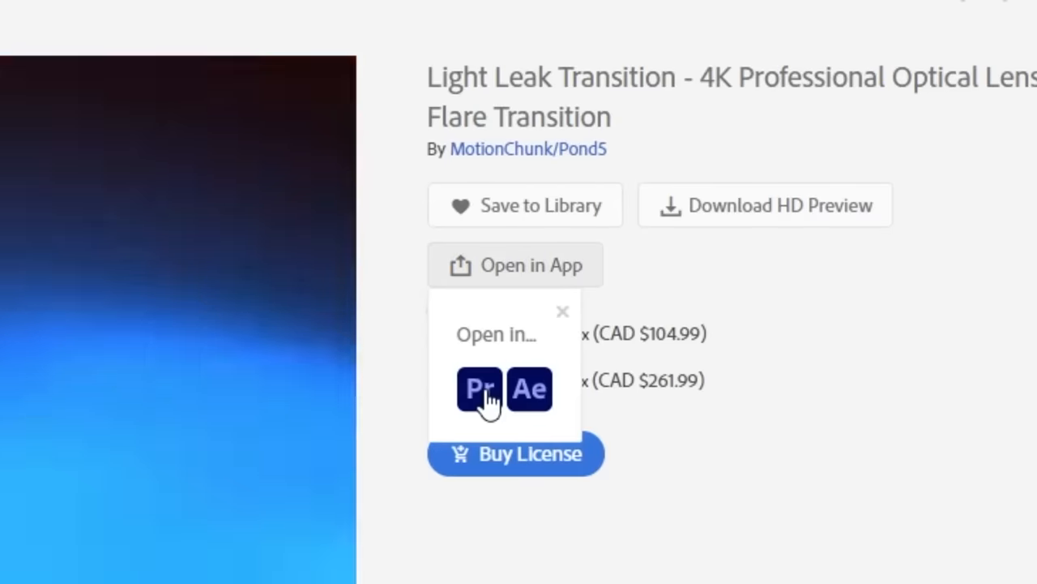
{"action": "left_click", "coordinate": [479, 389]}
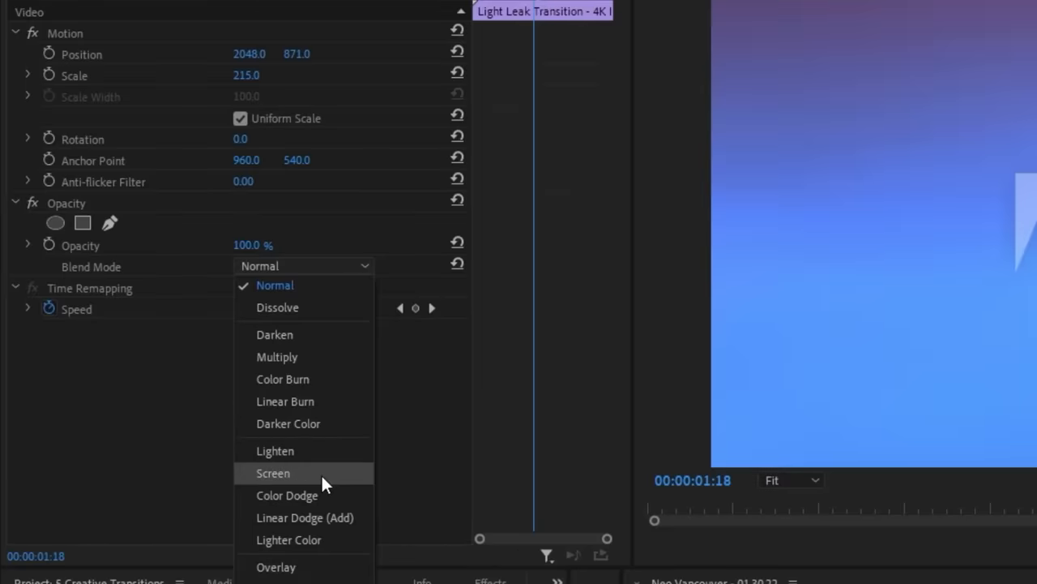
Blend the light leak clip over the footage using Screen blend mode
{"action": "left_click", "coordinate": [273, 473]}
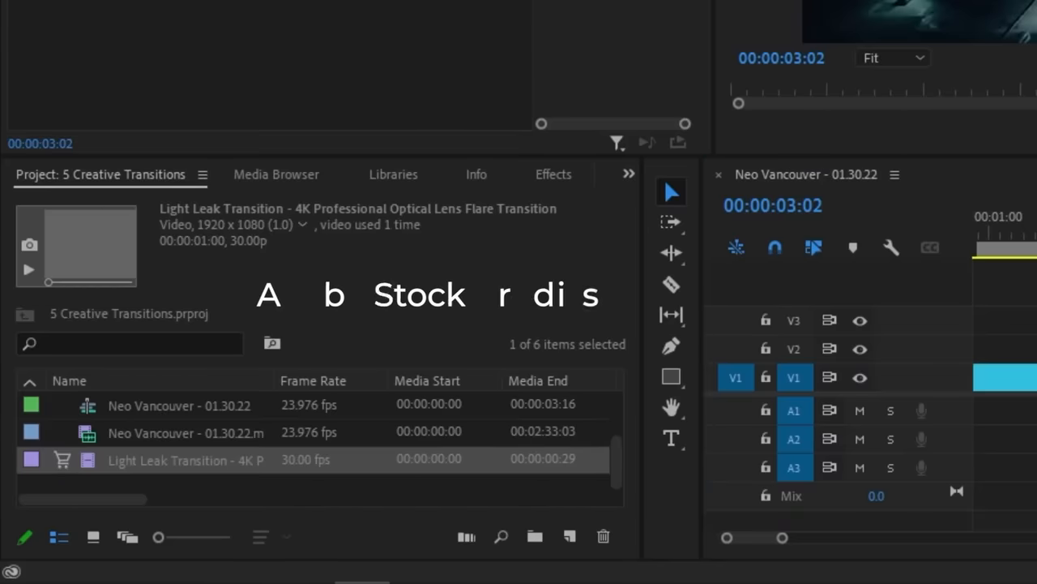
{"action": "left_click", "coordinate": [555, 173]}
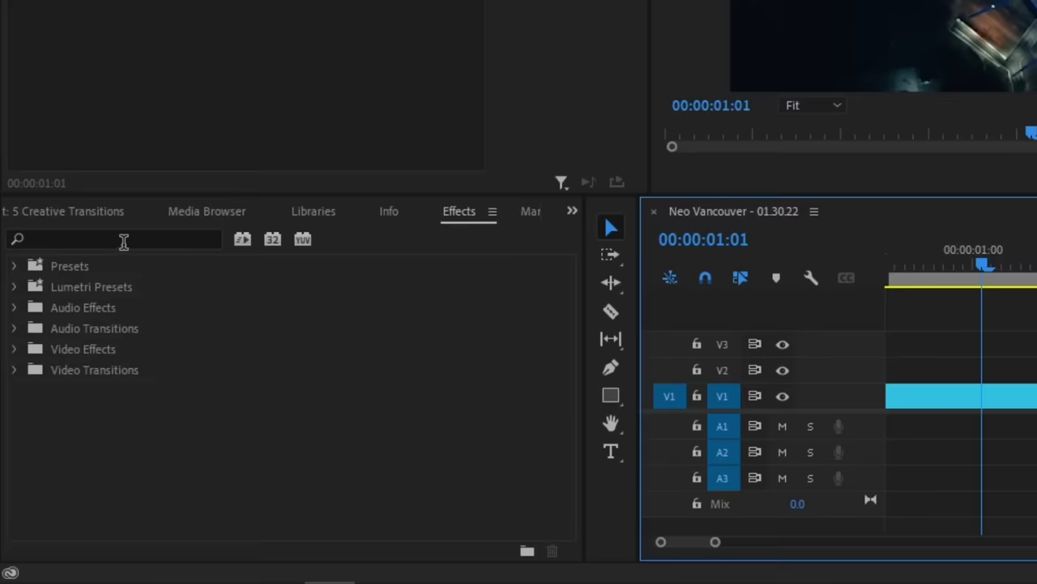
Find the Transform effect in the Effects panel by searching 'trans'
{"action": "type", "text": "trans"}
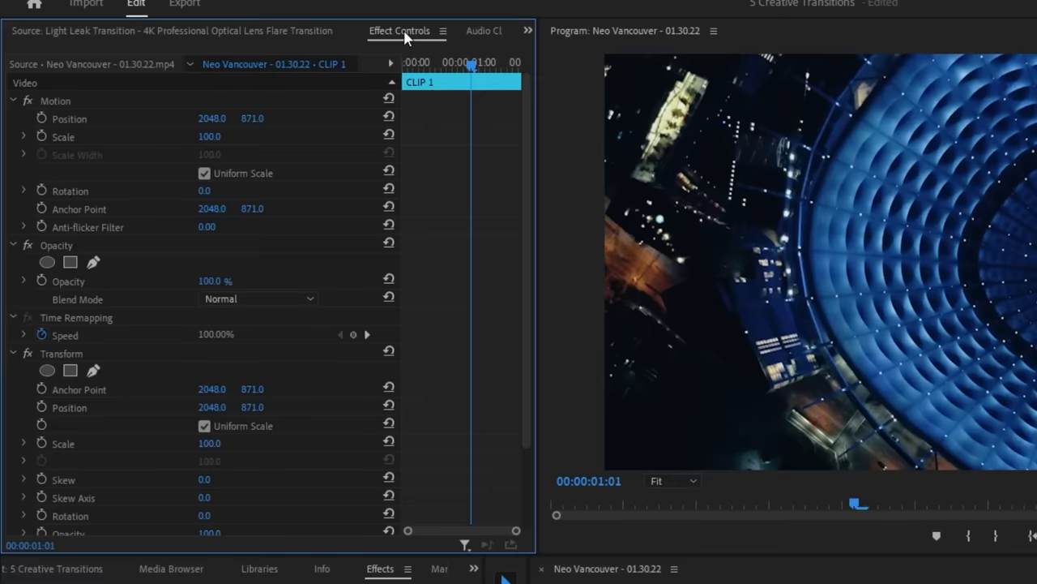
{"action": "scroll", "scroll_direction": "down", "scroll_amount": 3}
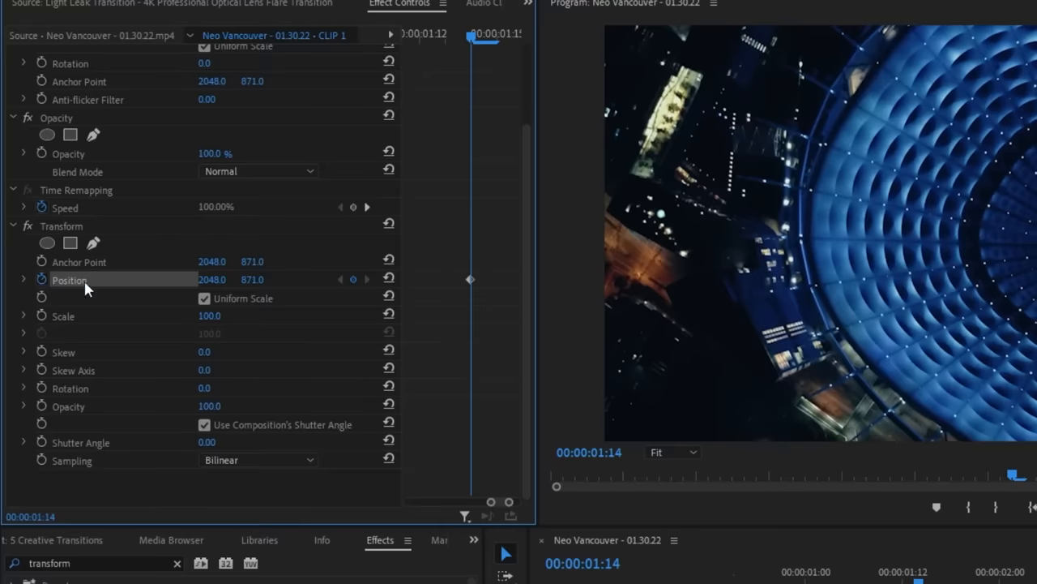
{"action": "mouse_move", "coordinate": [477, 292]}
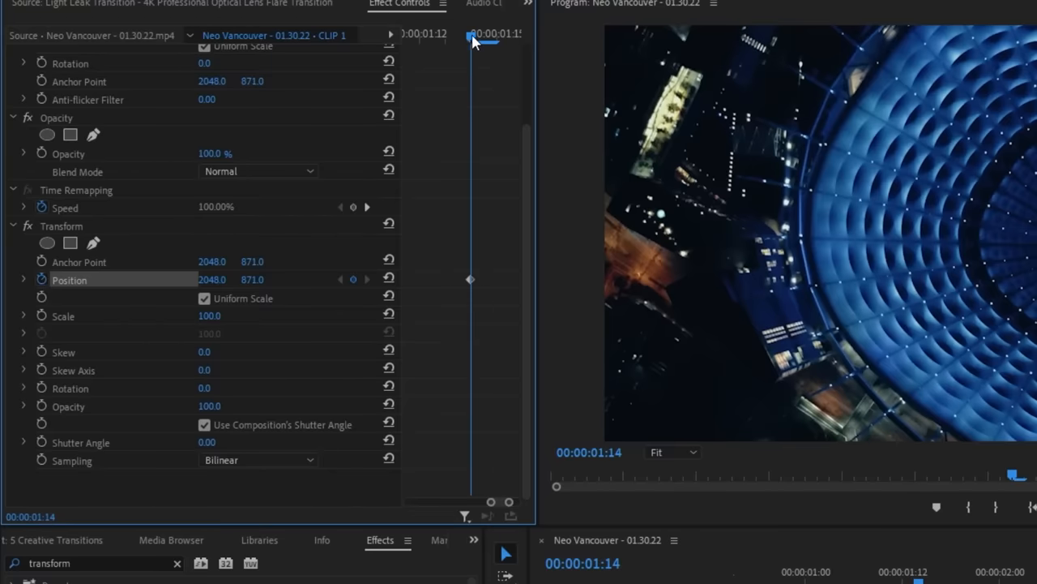
{"action": "left_click_drag", "start_coordinate": [470, 39], "coordinate": [517, 39]}
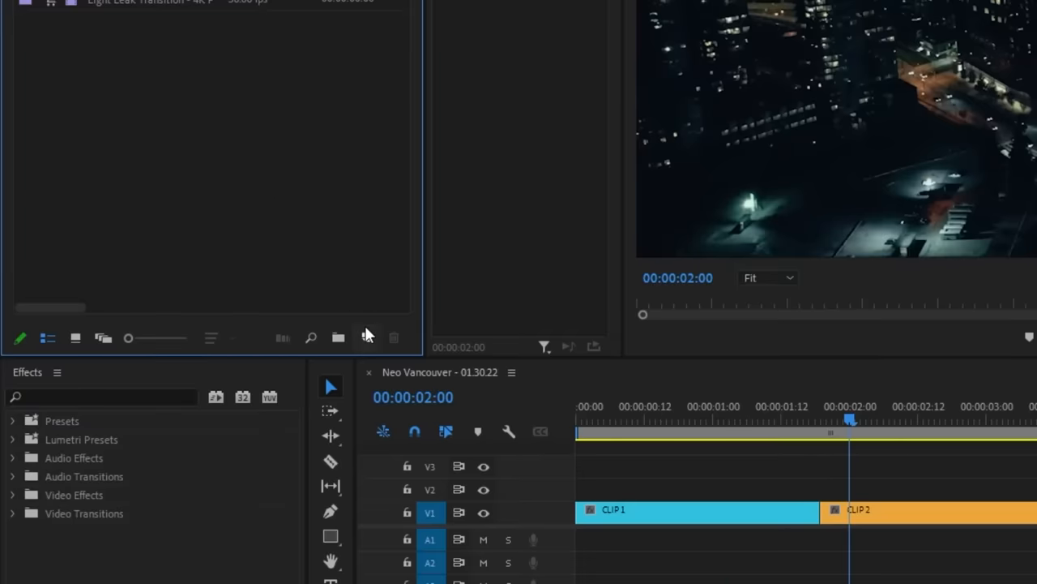
Create a new Adjustment Layer and place it on V2 over the CLIP 1–CLIP 2 cut
{"action": "left_click", "coordinate": [367, 339]}
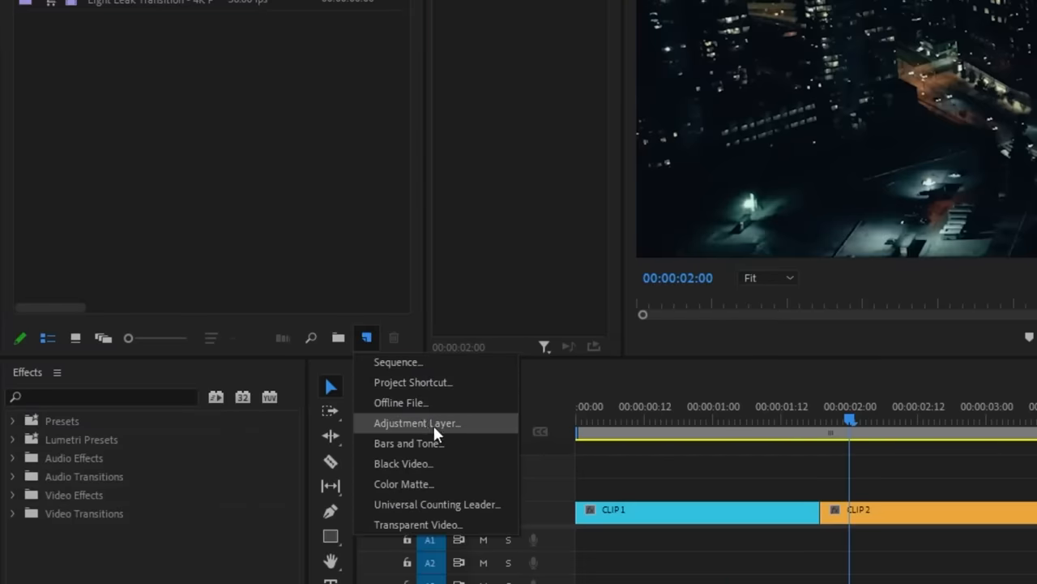
{"action": "left_click", "coordinate": [417, 422]}
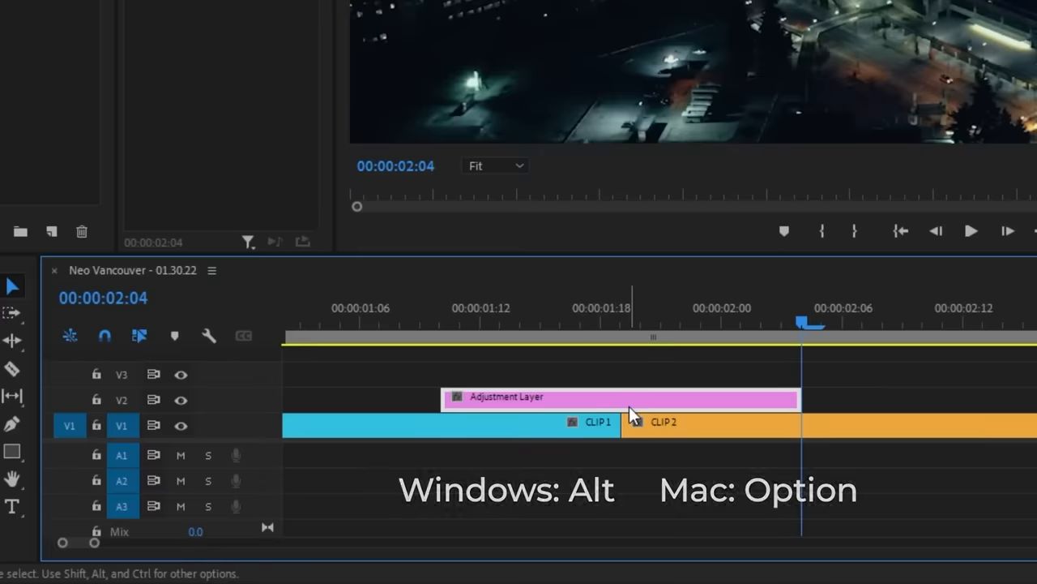
{"action": "left_click_drag", "start_coordinate": [619, 397], "coordinate": [619, 371]}
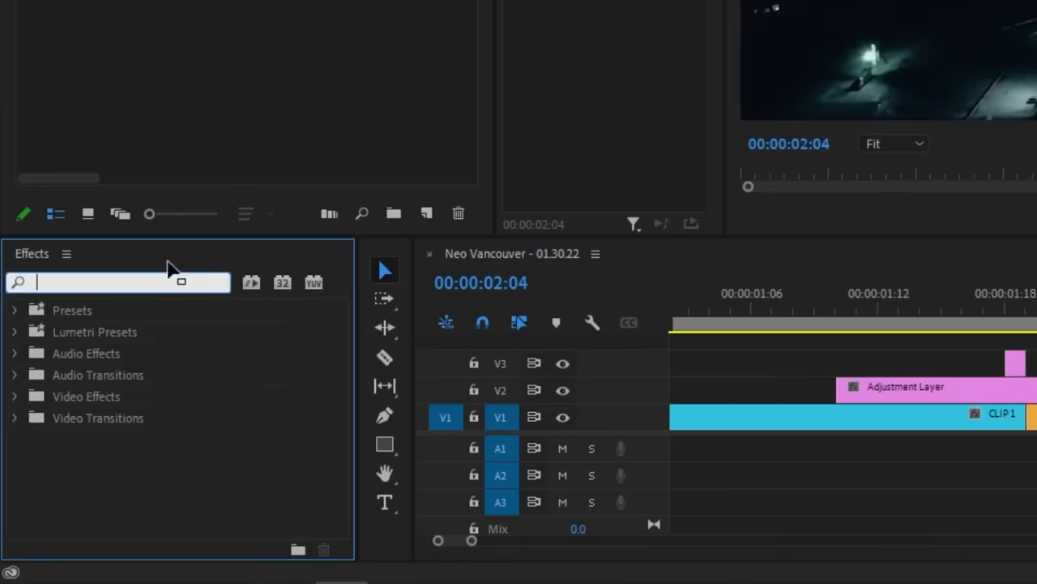
Find the Color Balance effect for the adjustment layer flash
{"action": "type", "text": "color balance"}
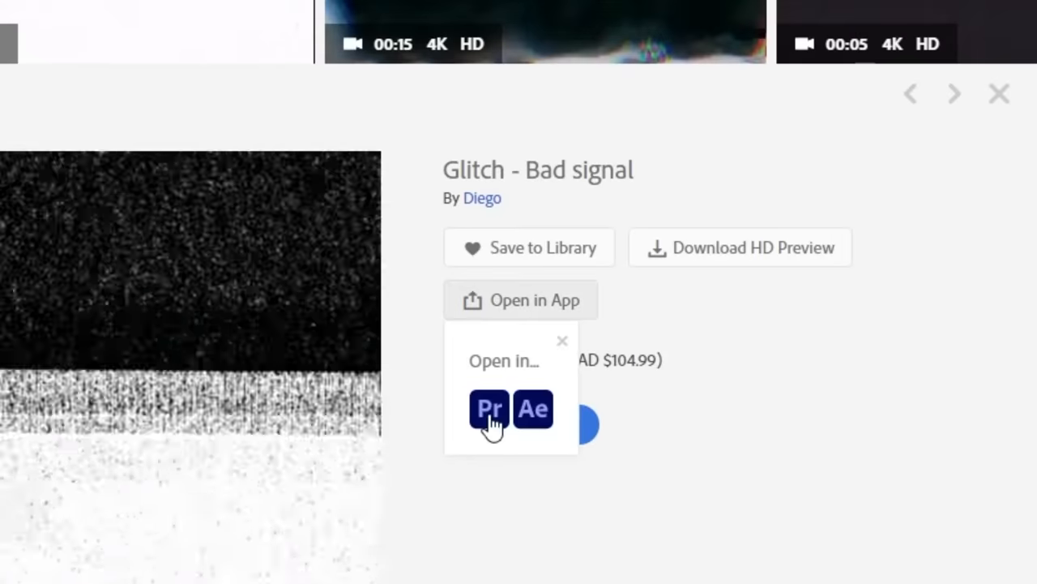
Send the Glitch - Bad signal stock clip to Premiere Pro
{"action": "left_click", "coordinate": [490, 409]}
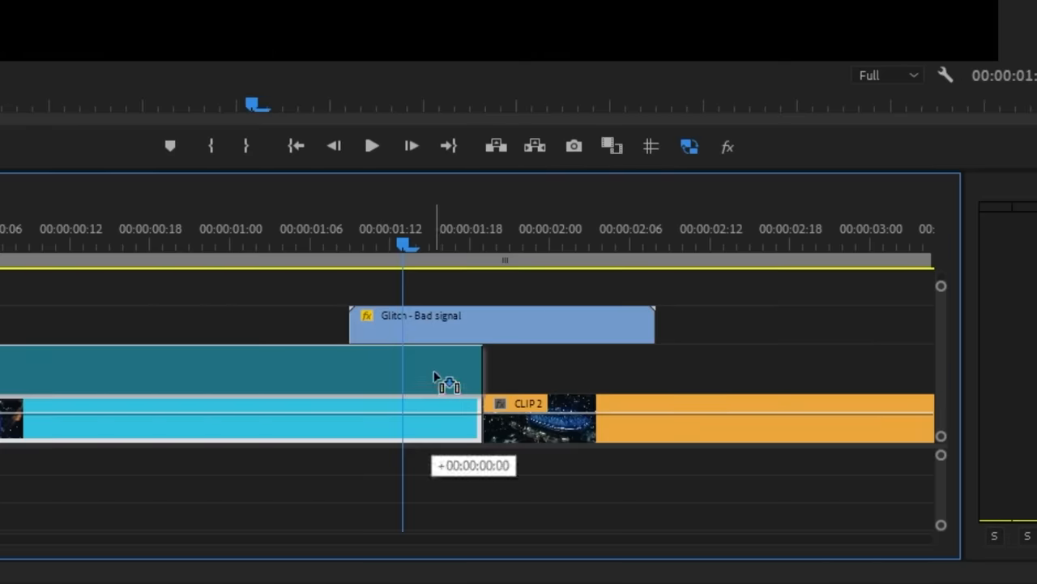
Move CLIP 1 up to V2 above CLIP 2 and search Effects for 'track m'
{"action": "left_click_drag", "start_coordinate": [451, 386], "coordinate": [527, 394]}
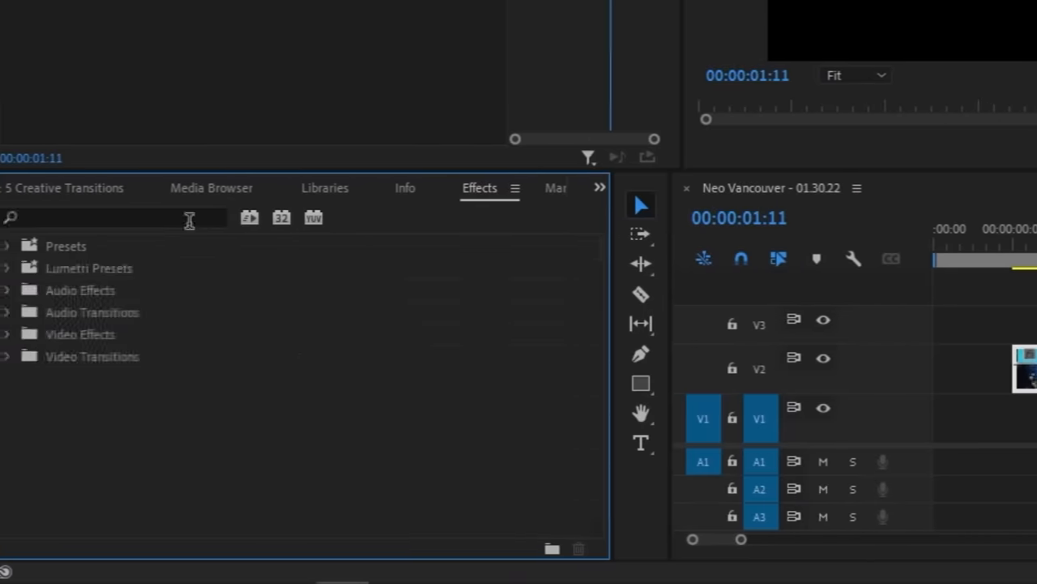
{"action": "type", "text": "track m"}
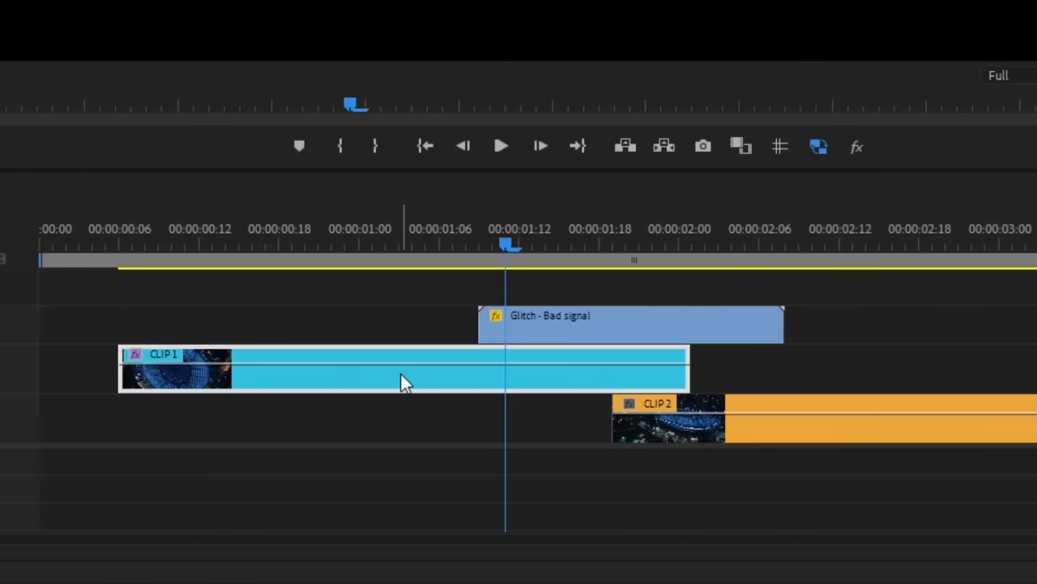
Set CLIP 1's Track Matte Key to use Video 3 as the matte and choose its Composite Using option
{"action": "left_click", "coordinate": [300, 258]}
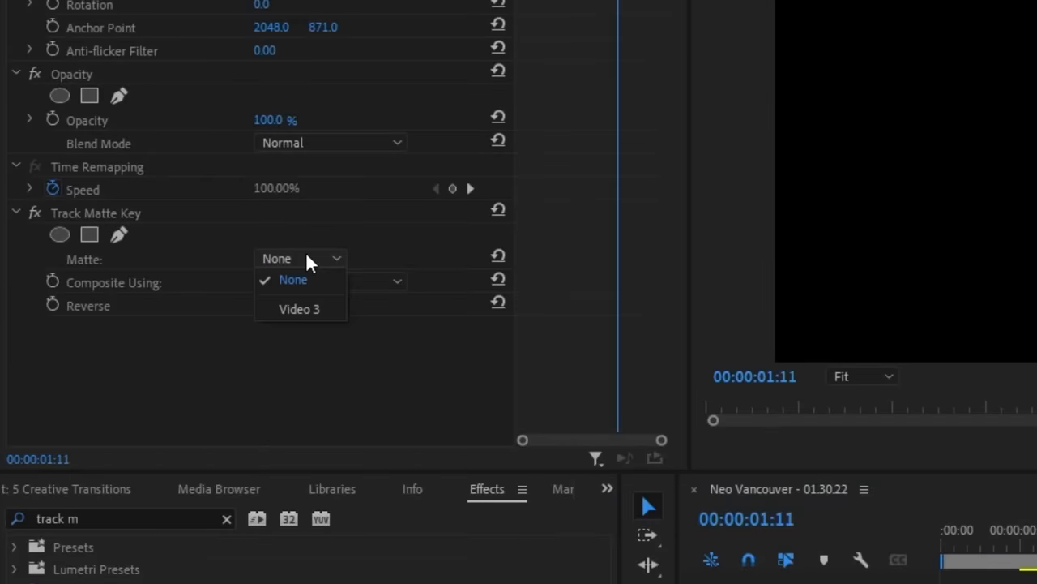
{"action": "left_click", "coordinate": [298, 308]}
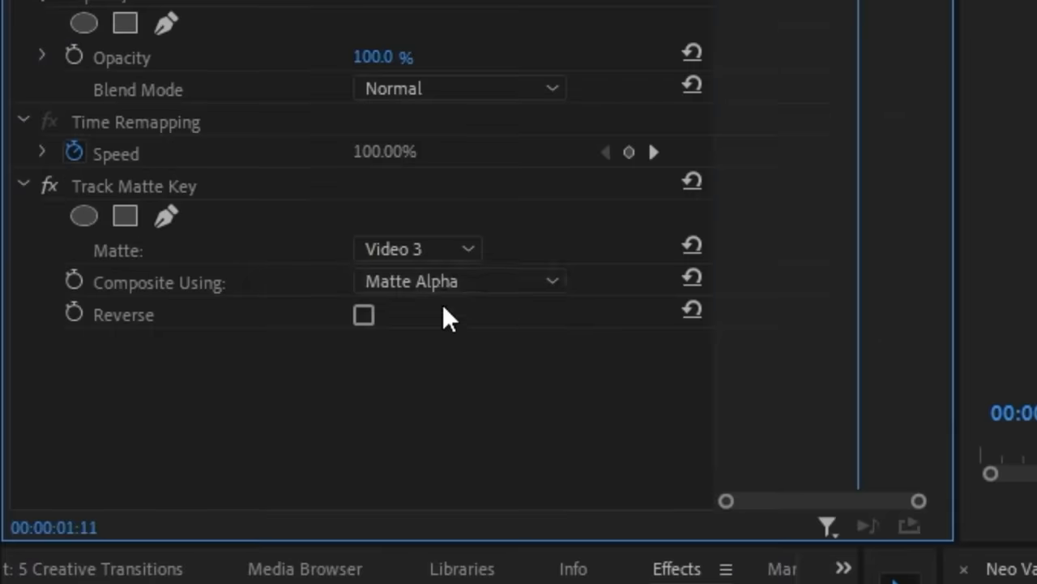
{"action": "left_click", "coordinate": [461, 281]}
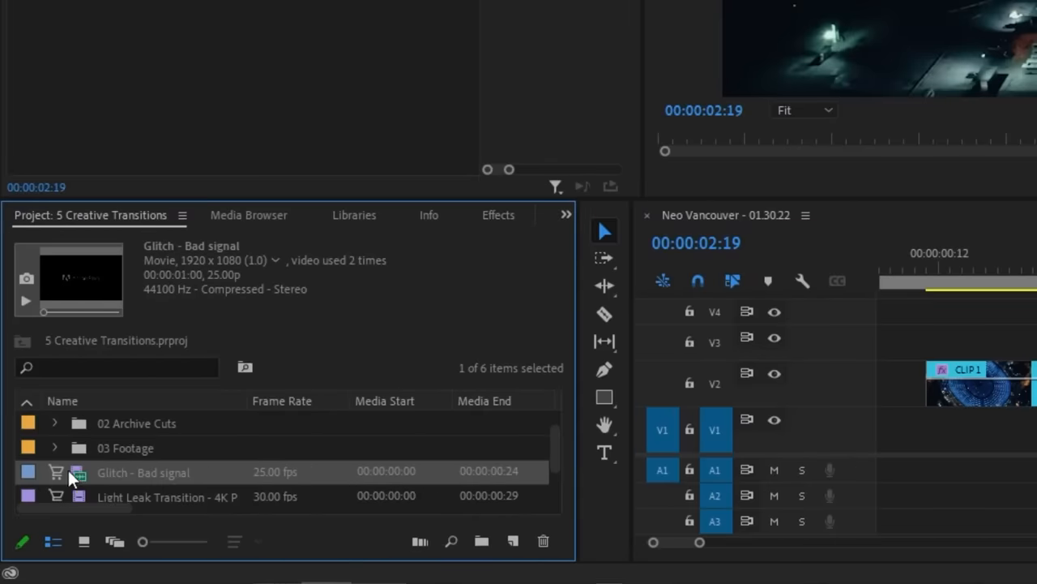
{"action": "mouse_move", "coordinate": [68, 478]}
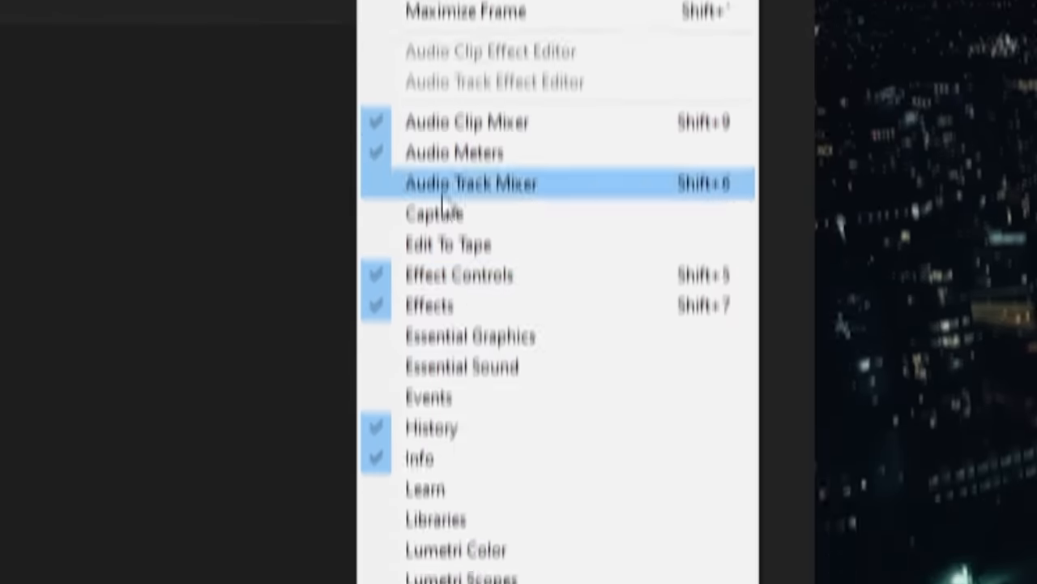
Show the Essential Sound panel to browse stock music tracks
{"action": "left_click", "coordinate": [470, 183]}
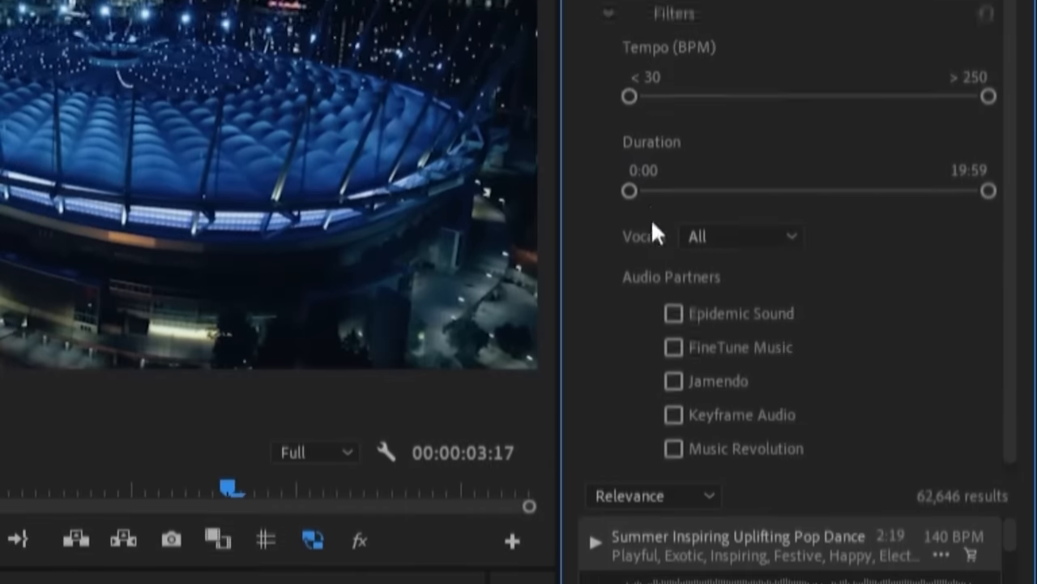